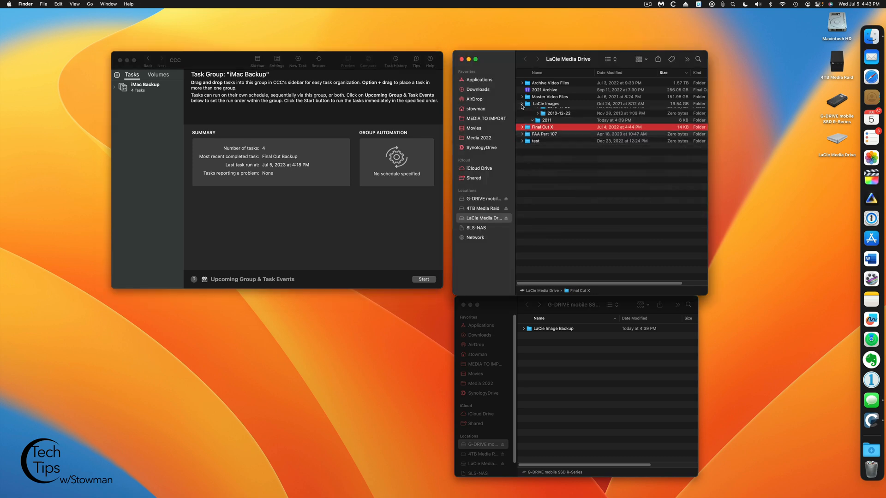
# Create a new backup task called 'Lacie Image Backup Disk Image'.
pyautogui.click(522, 104)
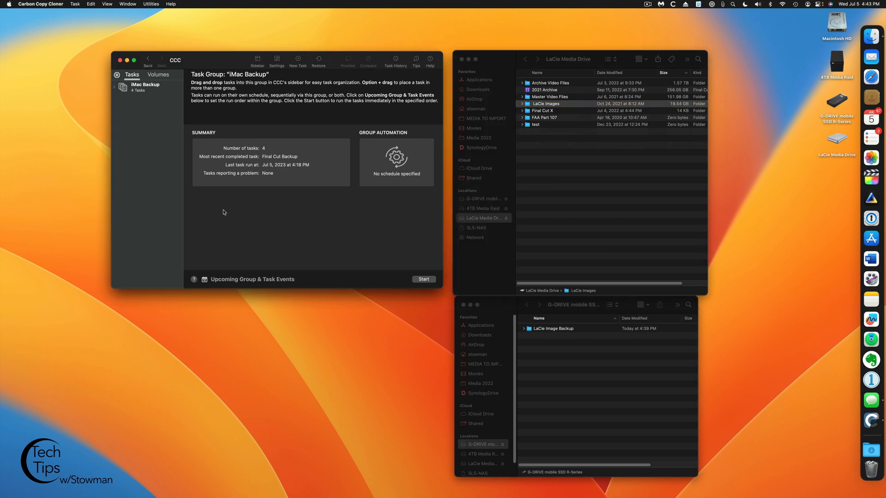
pyautogui.moveTo(582, 384)
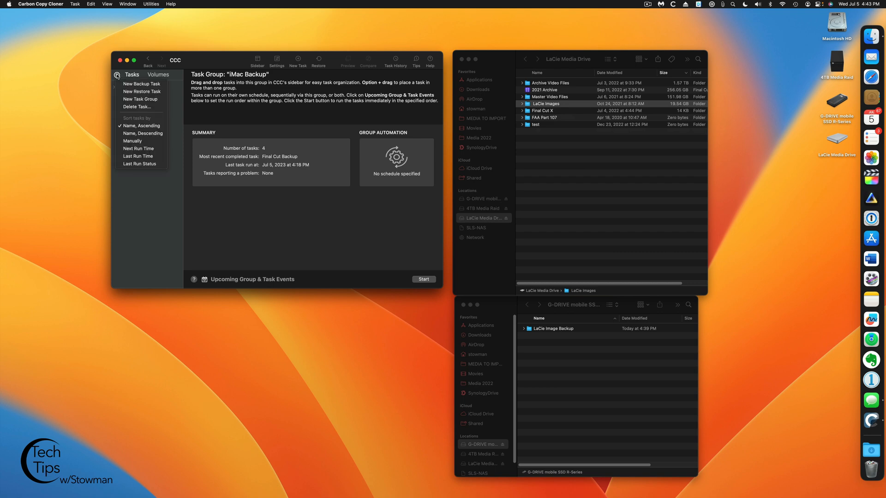
pyautogui.click(141, 84)
pyautogui.write('Lacie Image Backup Disk Image')
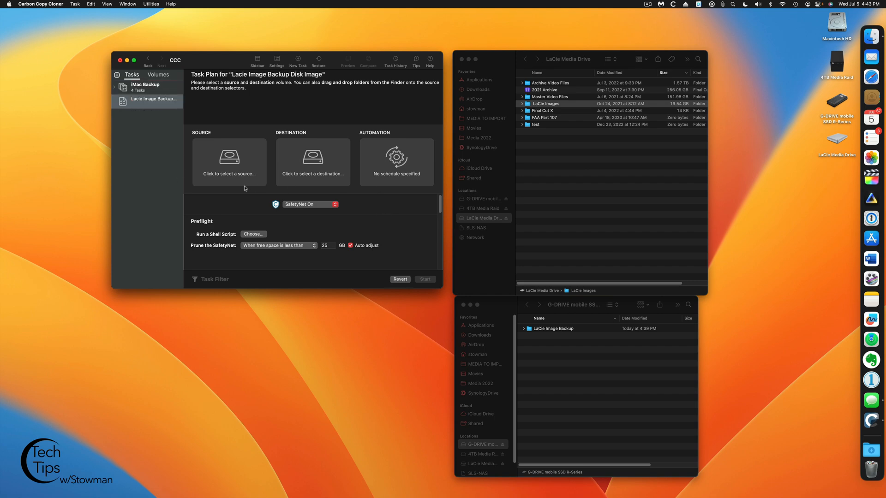
# Set the LaCie Images folder from LaCie Media Drive as the backup source.
pyautogui.click(229, 161)
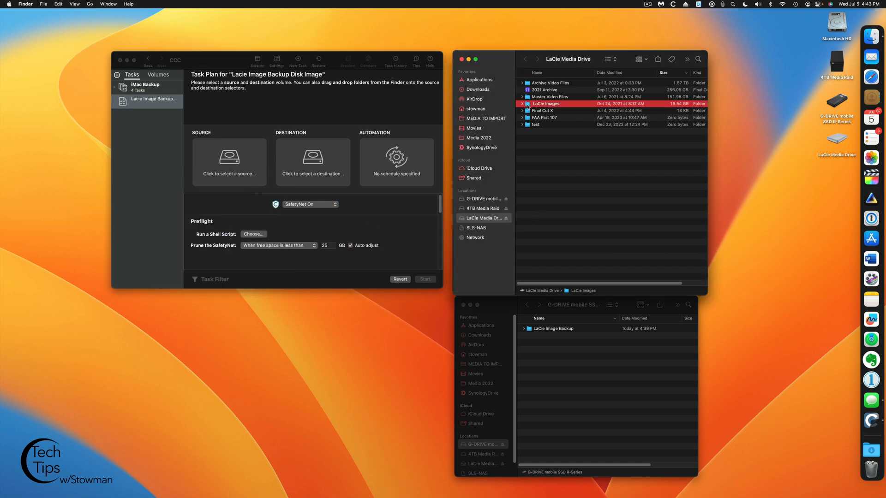
pyautogui.moveTo(546, 103); pyautogui.dragTo(229, 161)
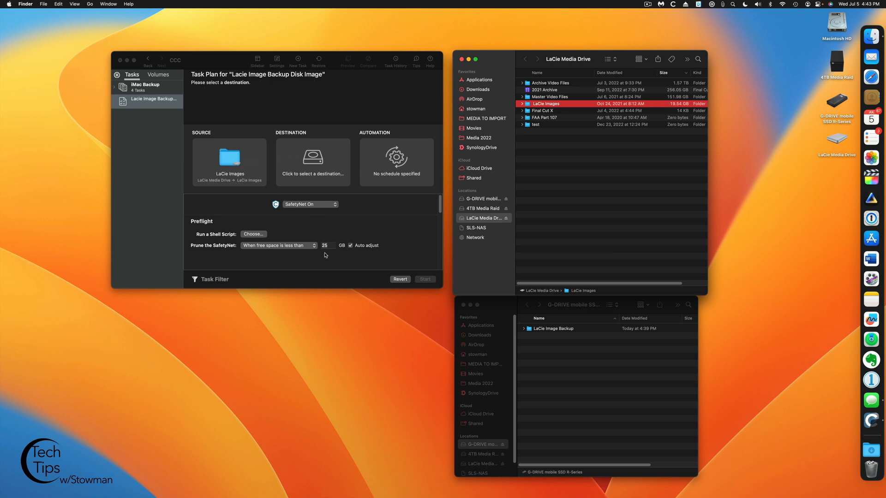
pyautogui.moveTo(317, 167)
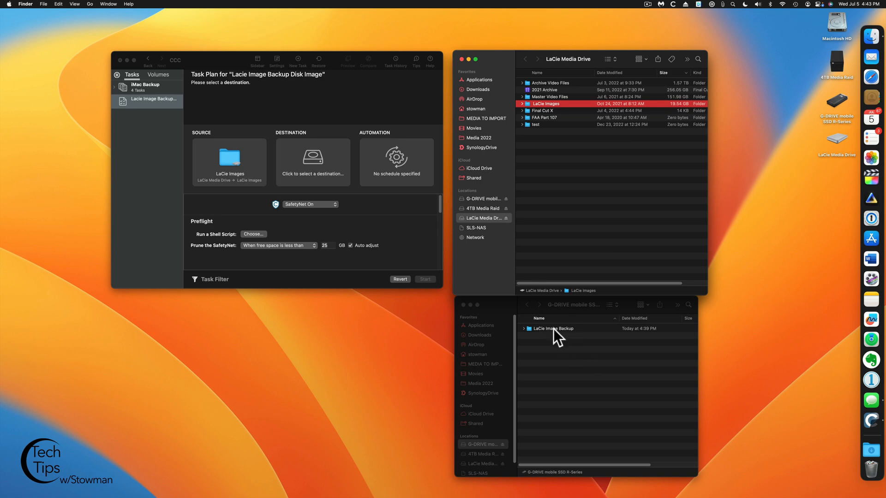
pyautogui.moveTo(316, 164)
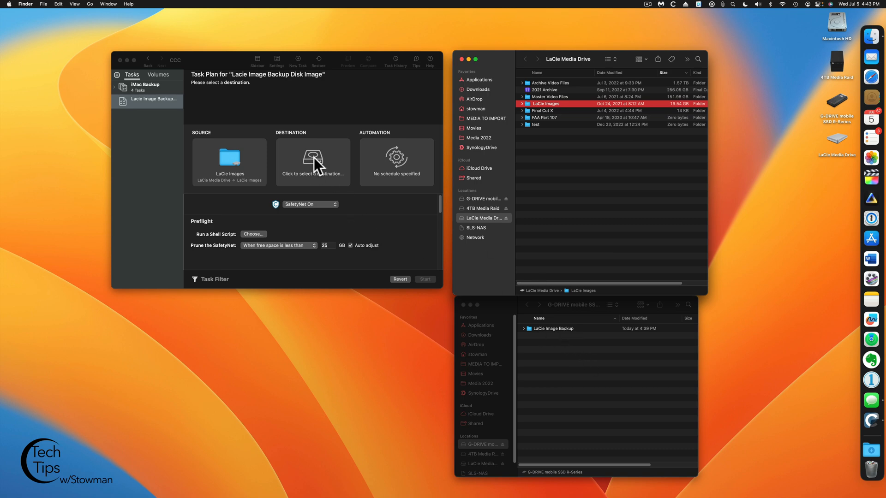
pyautogui.click(312, 162)
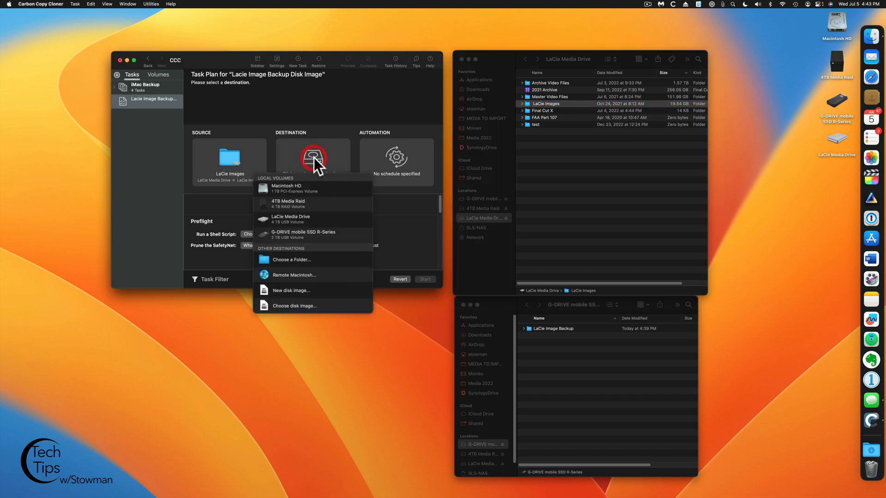
pyautogui.moveTo(305, 290)
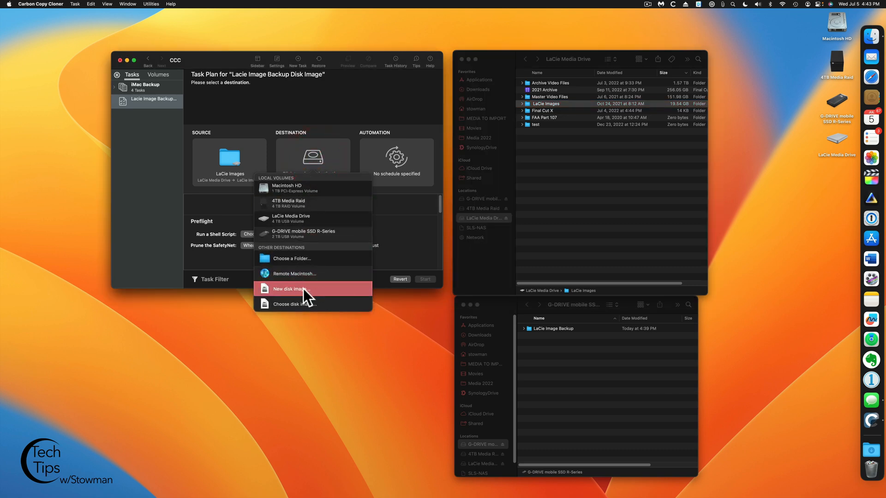
# Choose a new disk image named LaCie Images saved on the G-DRIVE mobile SSD.
pyautogui.click(290, 289)
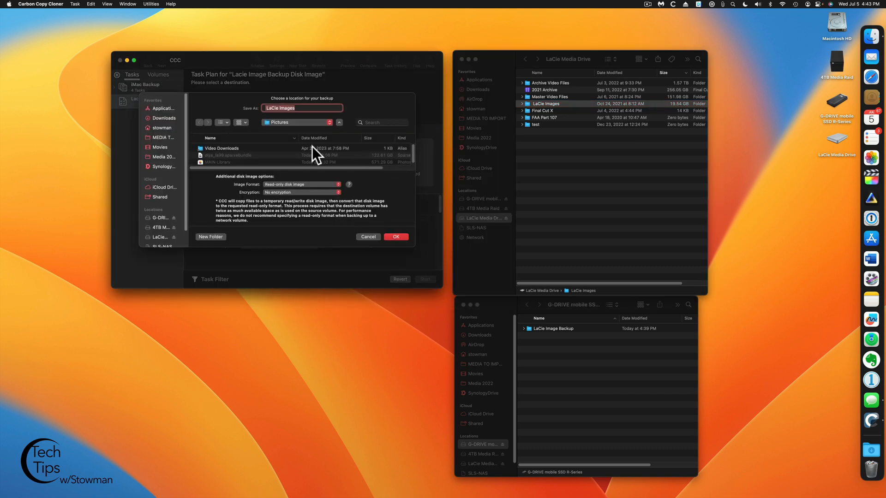
pyautogui.click(296, 122)
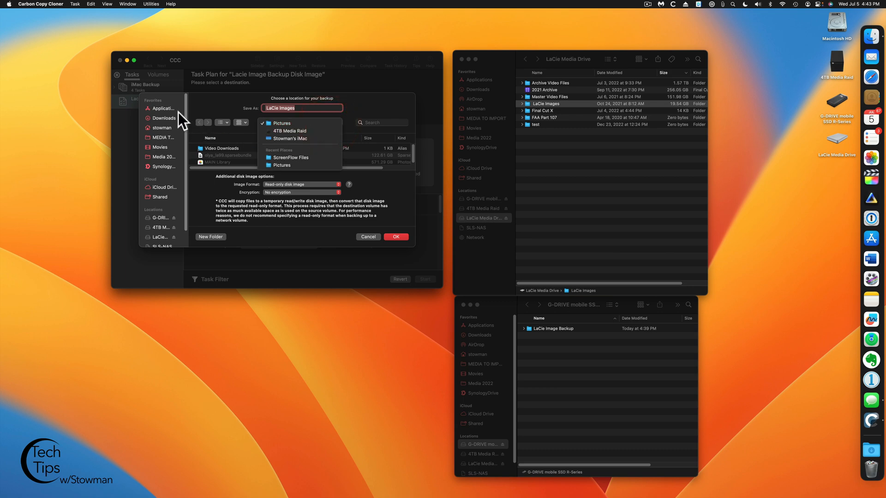
pyautogui.moveTo(159, 219)
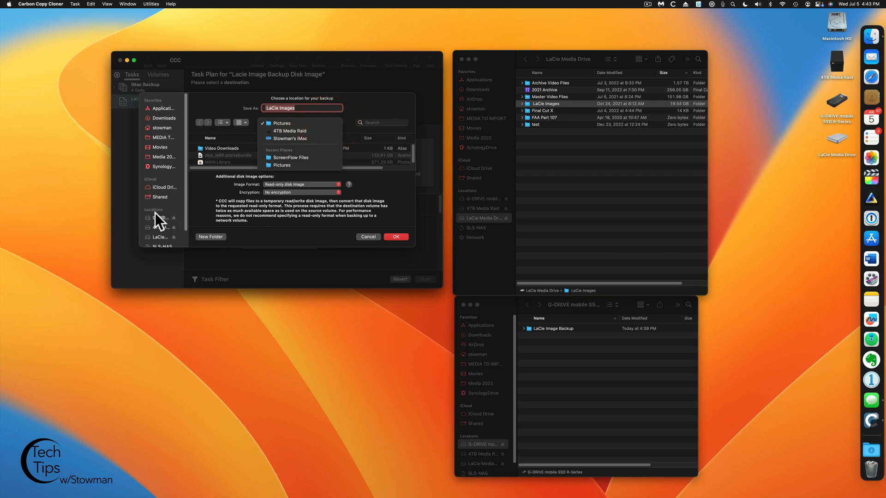
pyautogui.click(158, 217)
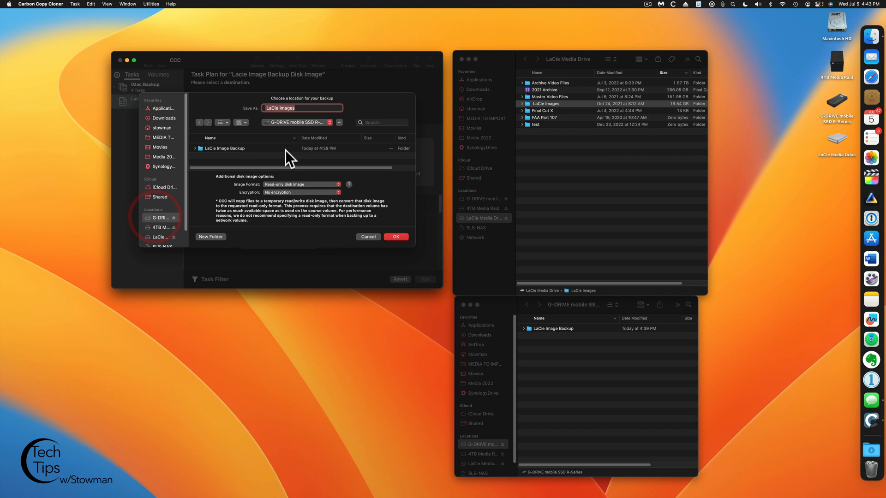
pyautogui.moveTo(362, 148)
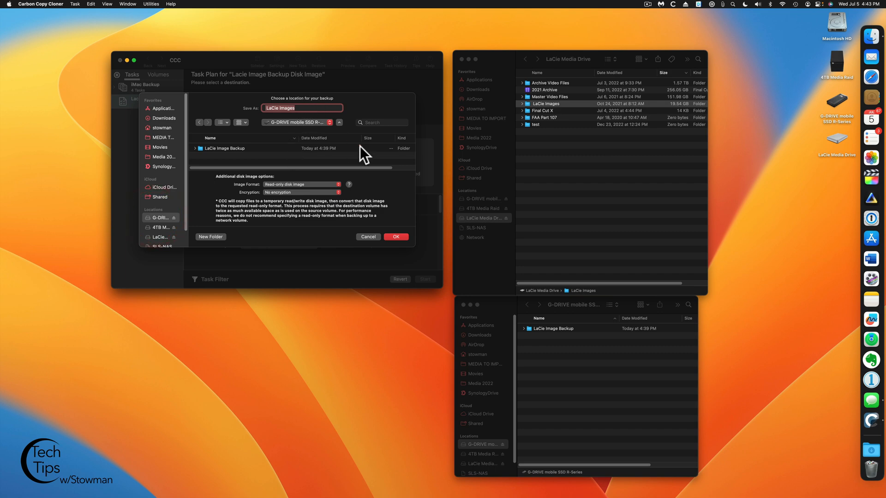
pyautogui.moveTo(304, 191)
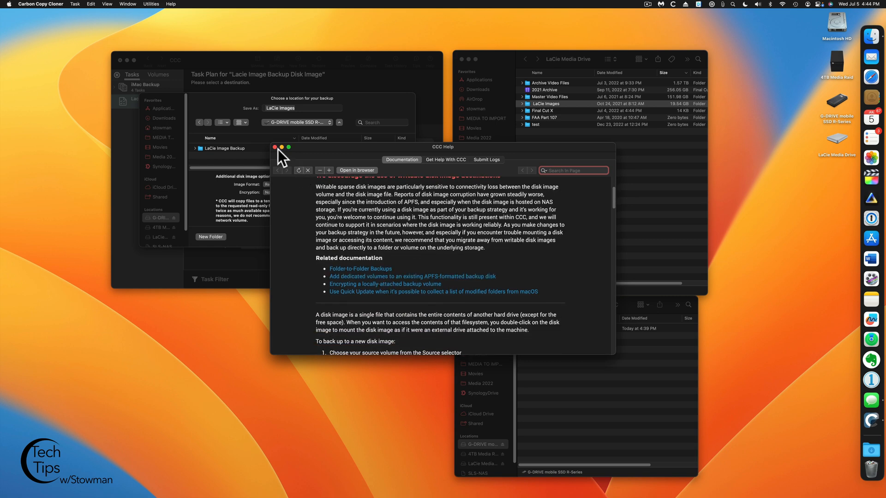
pyautogui.click(274, 148)
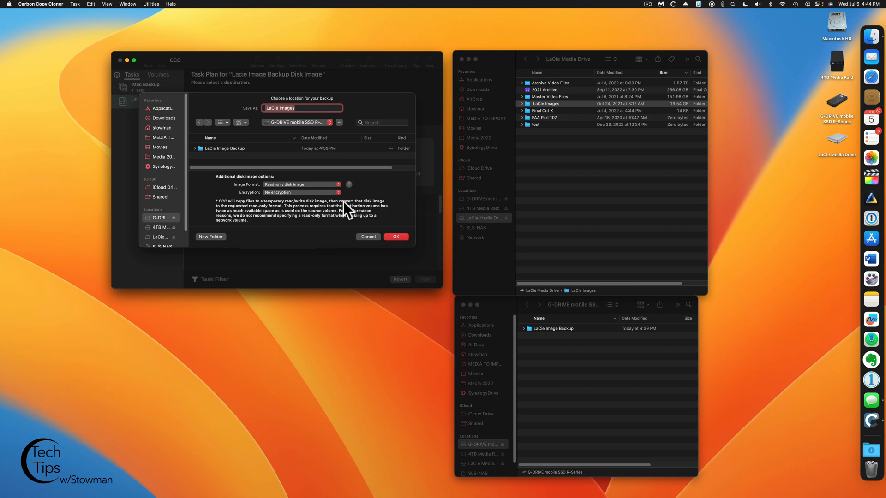
pyautogui.moveTo(297, 207)
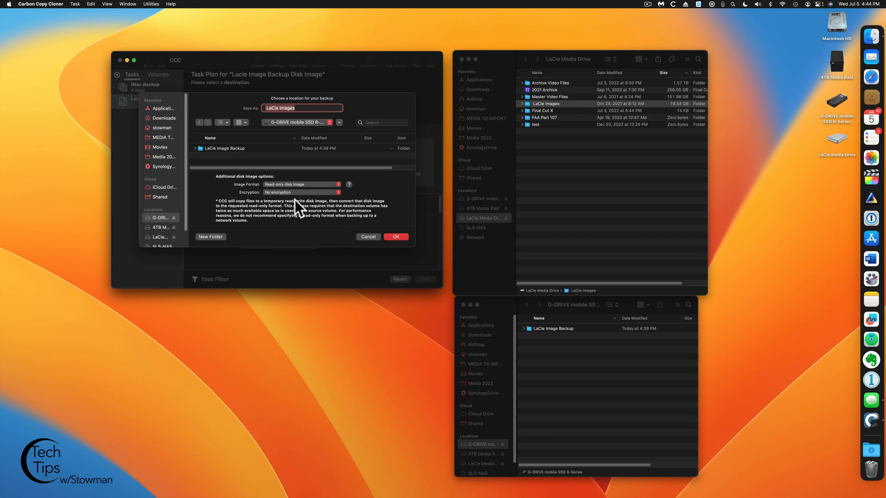
pyautogui.moveTo(401, 216)
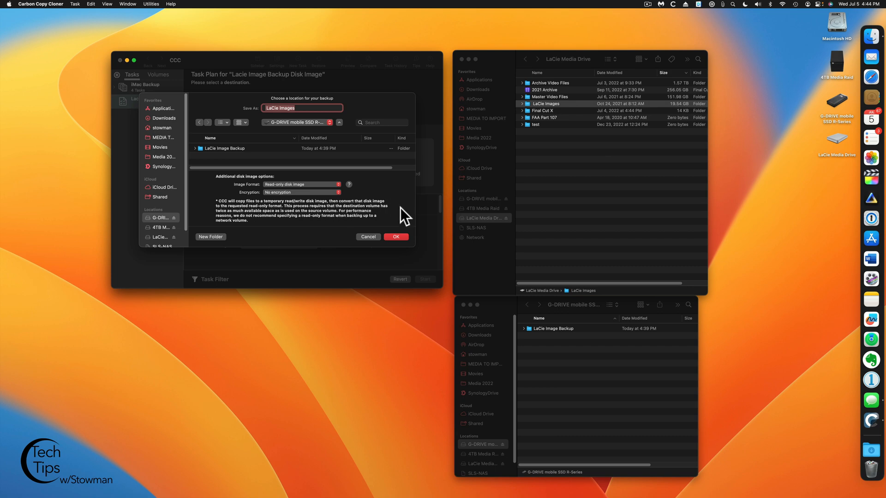
pyautogui.moveTo(387, 201)
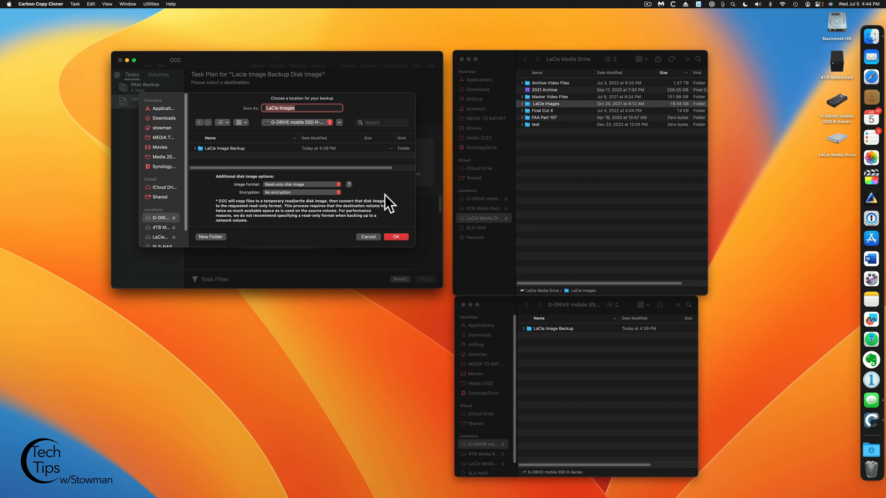
# Make the image a read/write sparse bundle with 128-bit AES encryption.
pyautogui.click(300, 185)
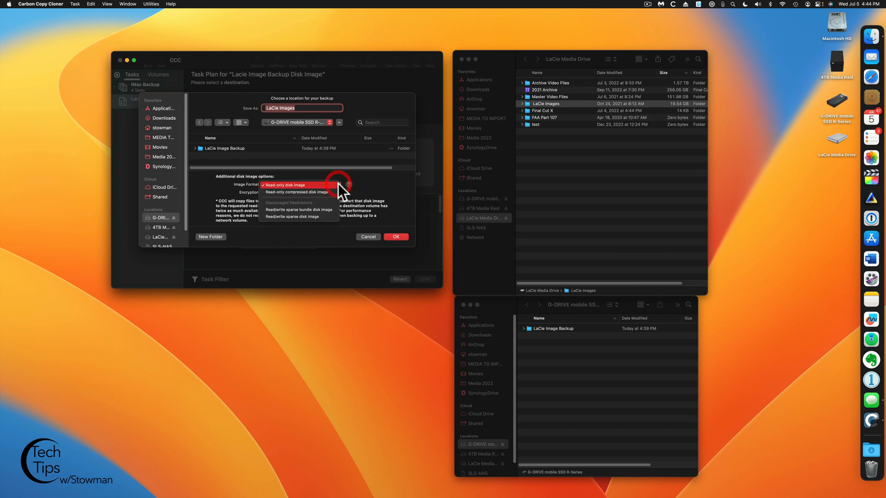
pyautogui.moveTo(299, 210)
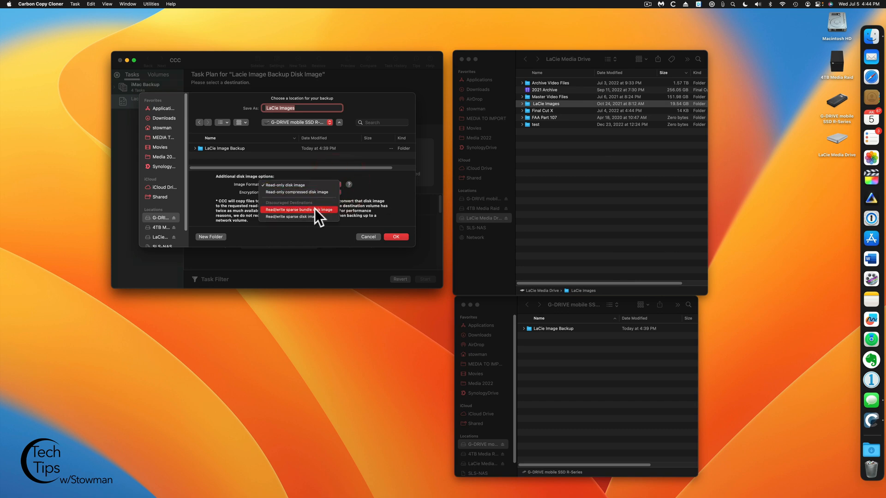
pyautogui.click(298, 210)
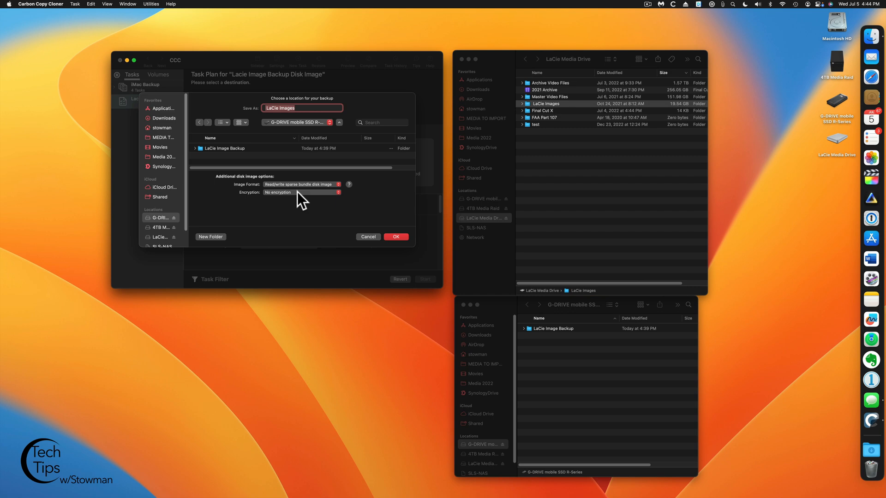
pyautogui.click(300, 193)
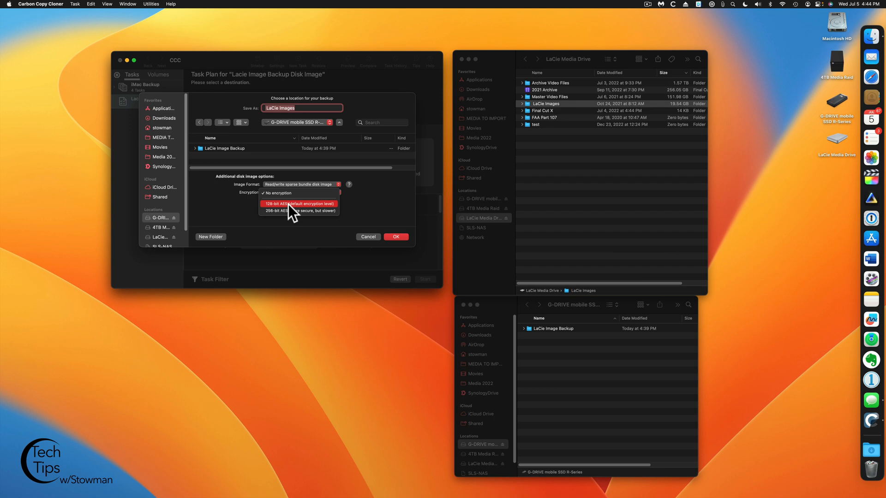
pyautogui.click(299, 203)
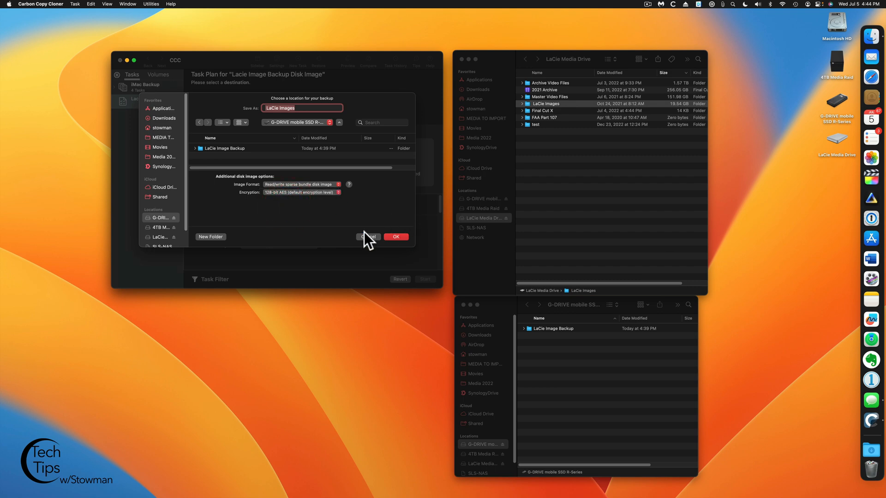
# Enter and verify the image password, storing it in the login keychain.
pyautogui.click(396, 237)
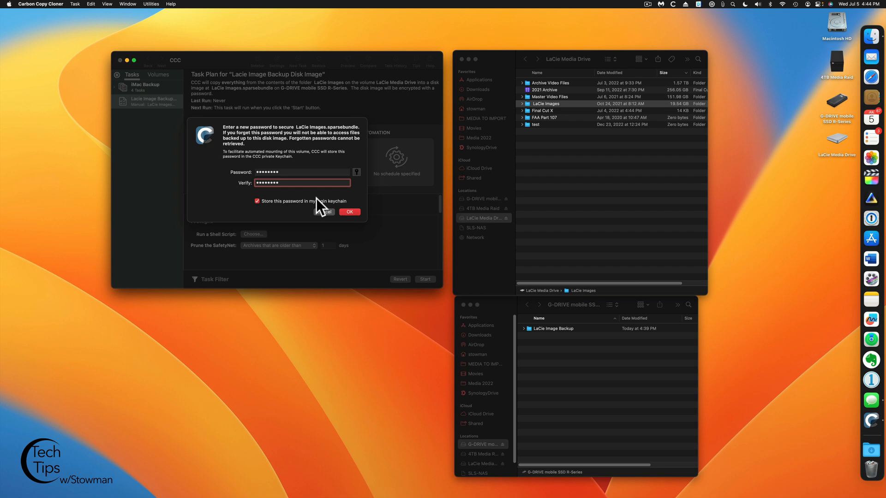
pyautogui.moveTo(326, 208)
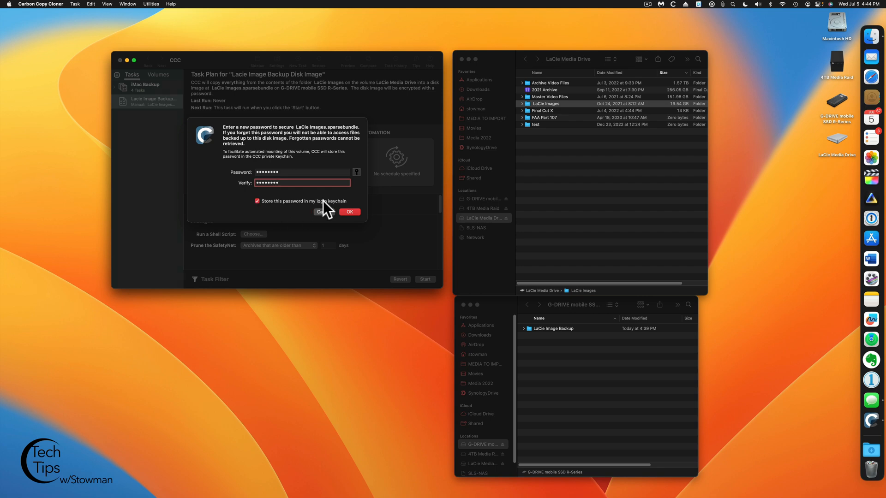
pyautogui.moveTo(284, 213)
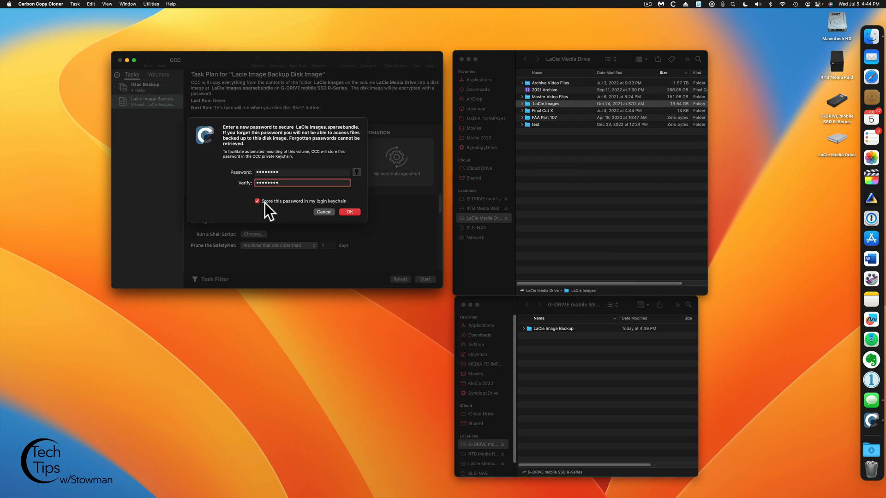
pyautogui.moveTo(319, 268)
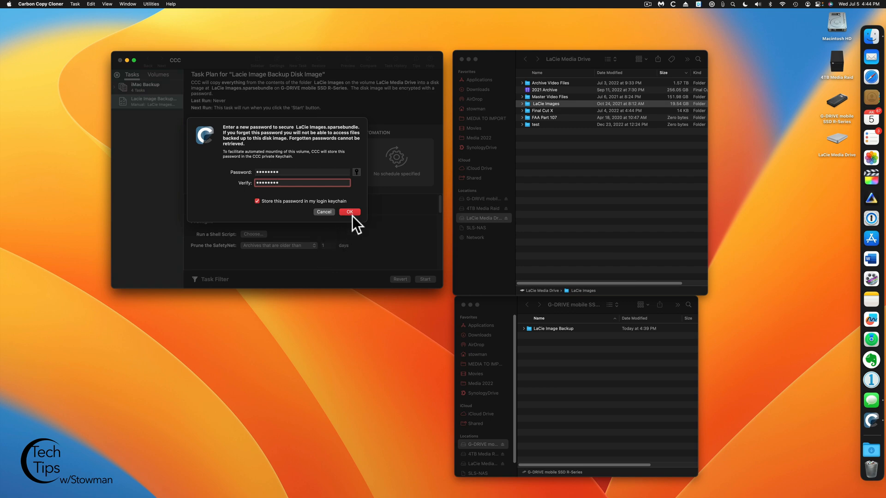
pyautogui.click(349, 211)
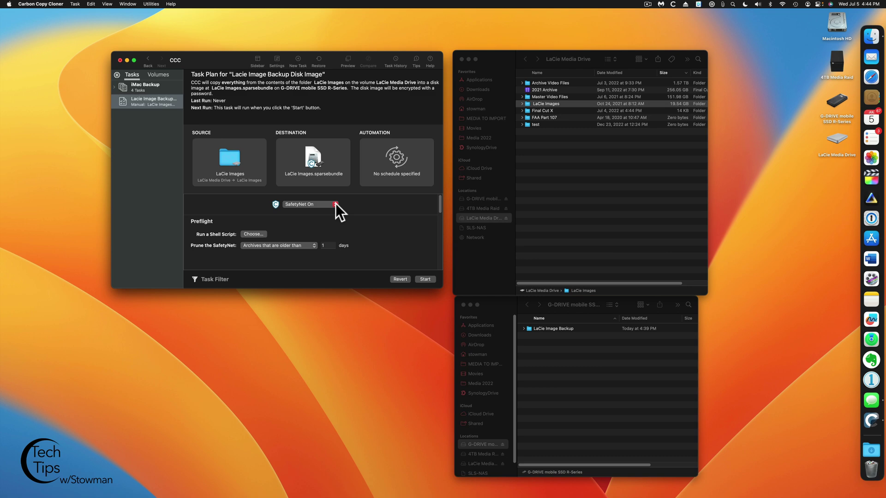
pyautogui.moveTo(397, 164)
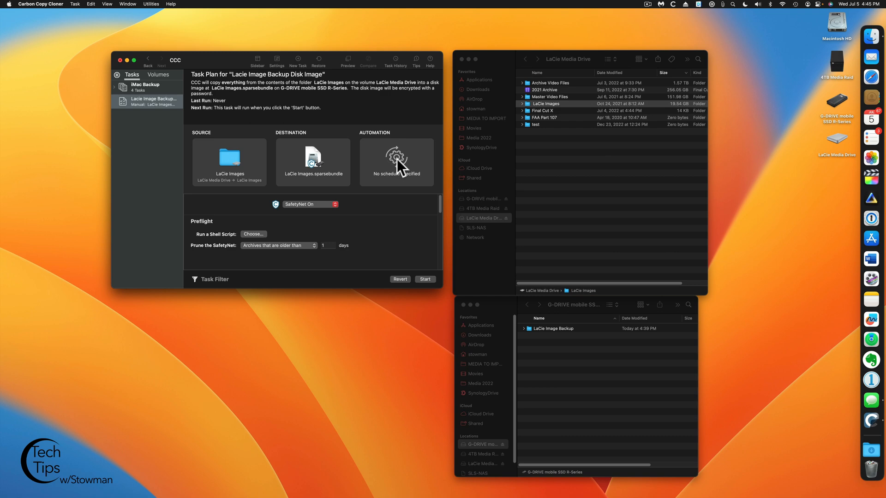
# Set the task's Scheduling Basis to Hourly, next run today at 5:45 PM.
pyautogui.click(396, 161)
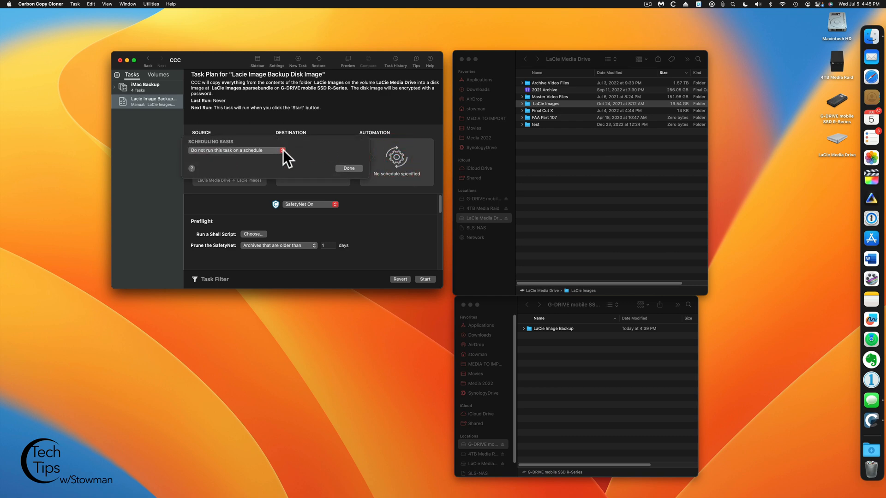
pyautogui.click(281, 150)
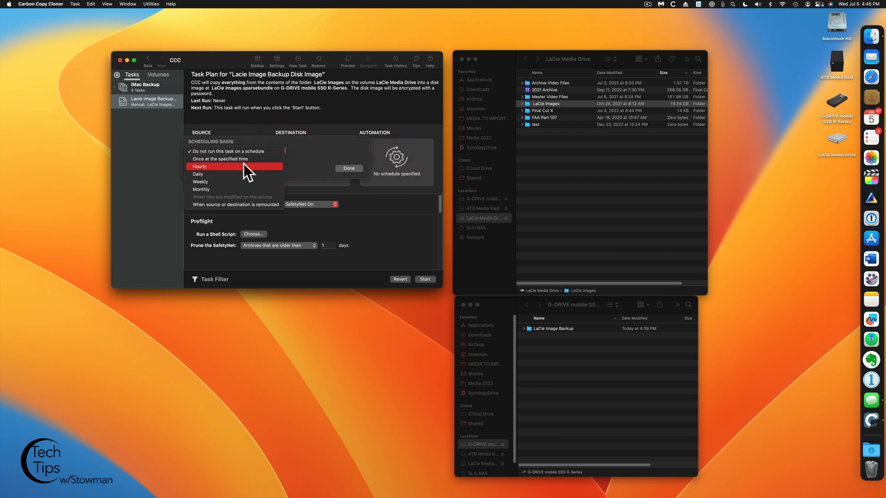
pyautogui.click(199, 167)
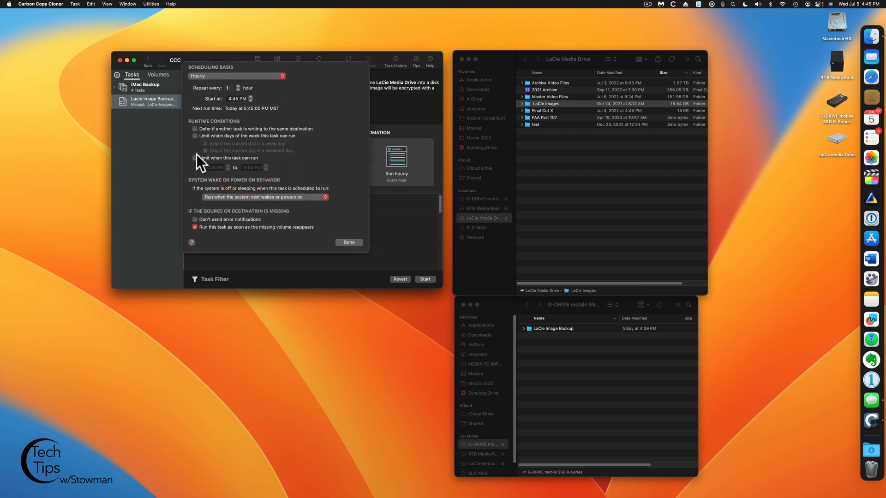
pyautogui.moveTo(246, 138)
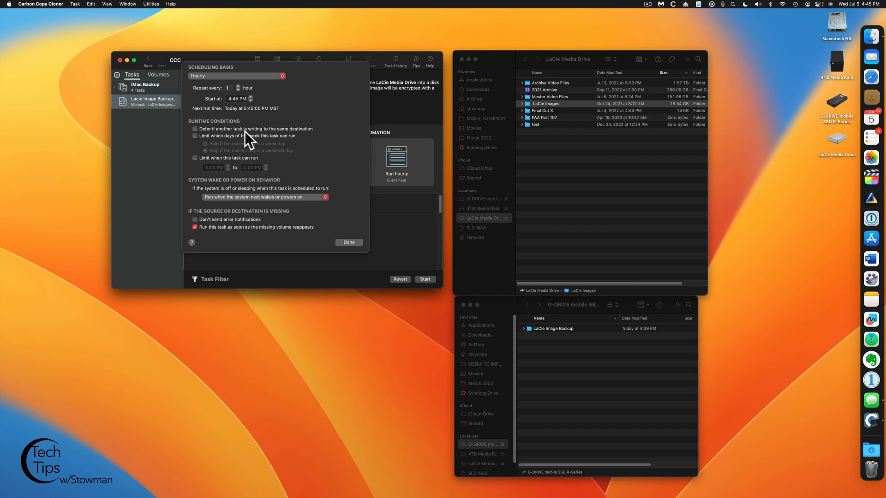
pyautogui.click(349, 243)
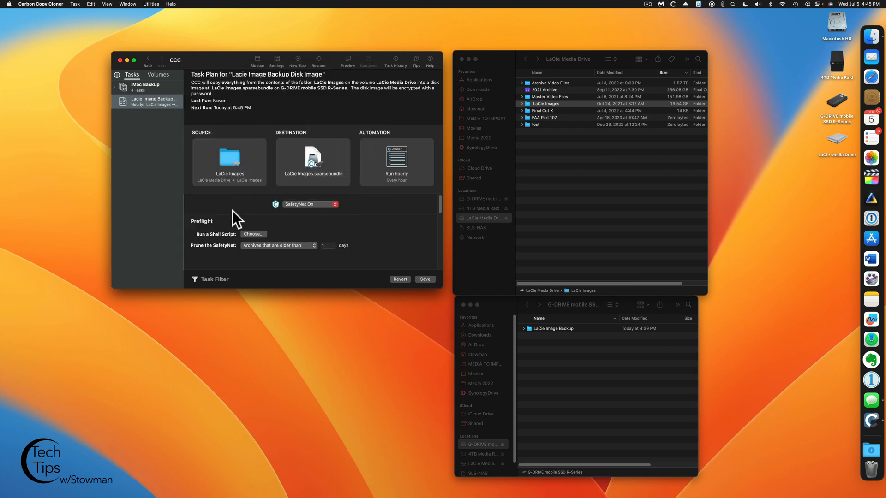
pyautogui.moveTo(220, 258)
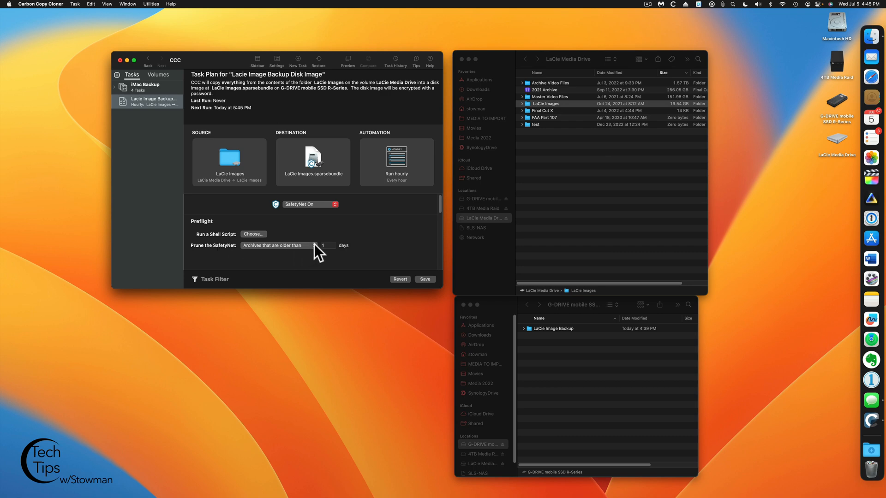
# Set SafetyNet pruning to 'When free space is less than' 1 GB, with Auto adjust.
pyautogui.click(276, 246)
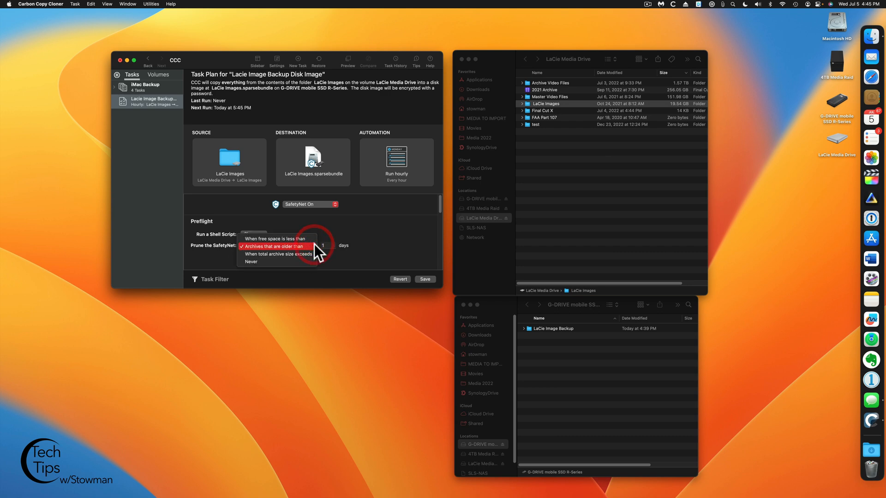
pyautogui.moveTo(277, 261)
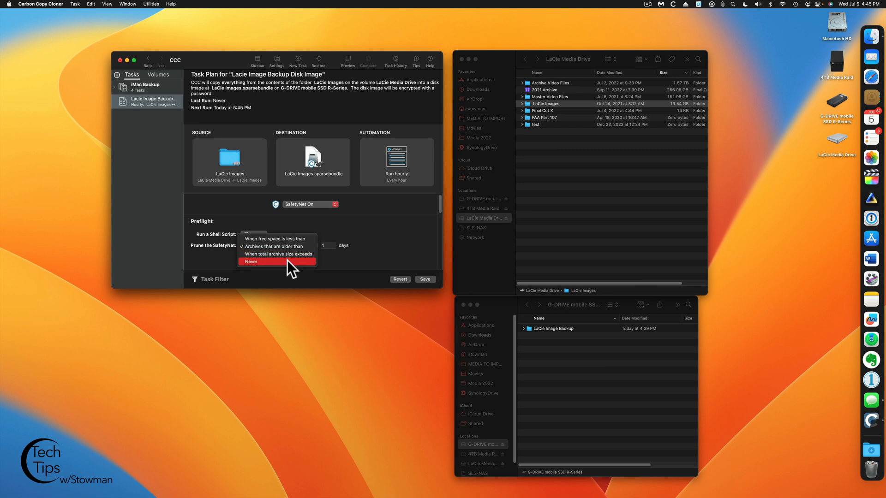
pyautogui.click(275, 239)
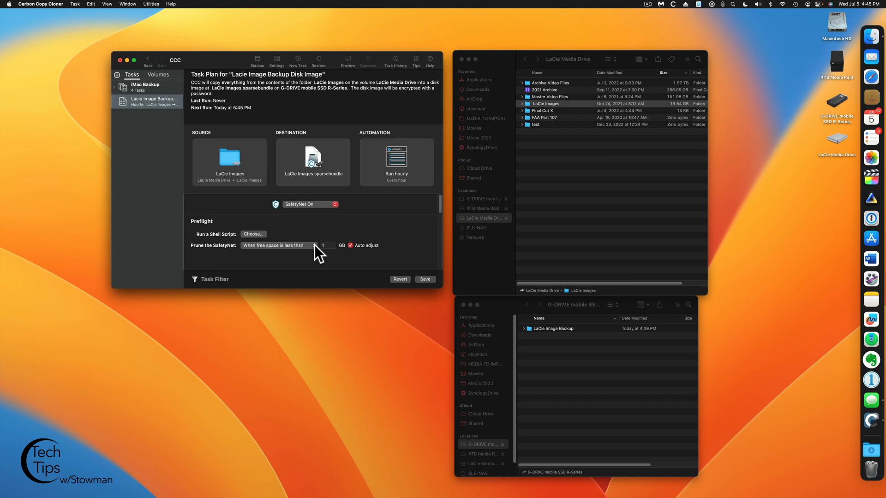
pyautogui.click(275, 246)
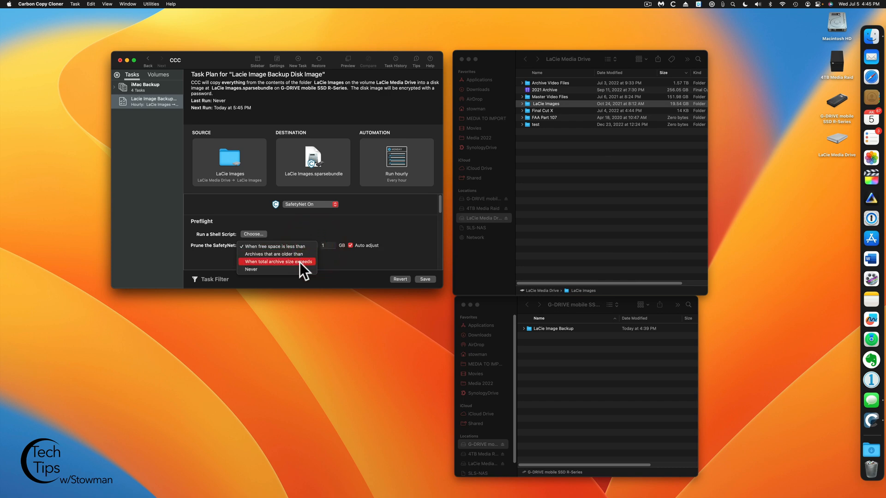
pyautogui.moveTo(295, 253)
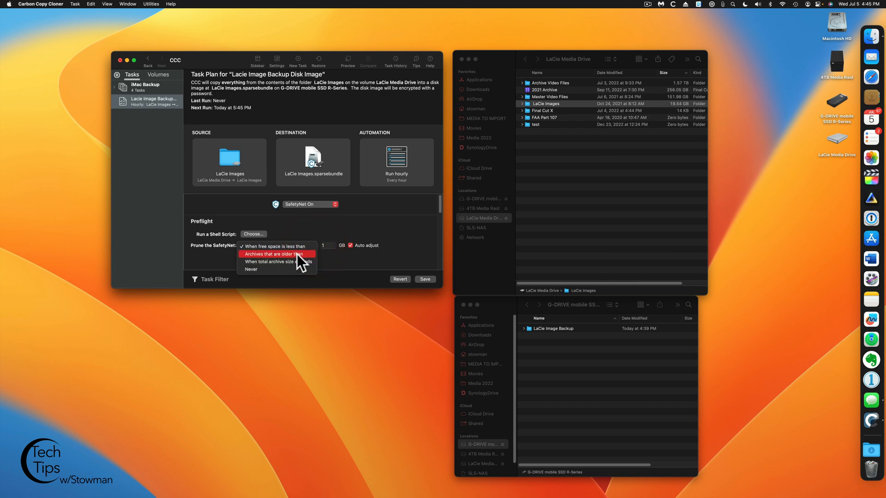
pyautogui.moveTo(290, 274)
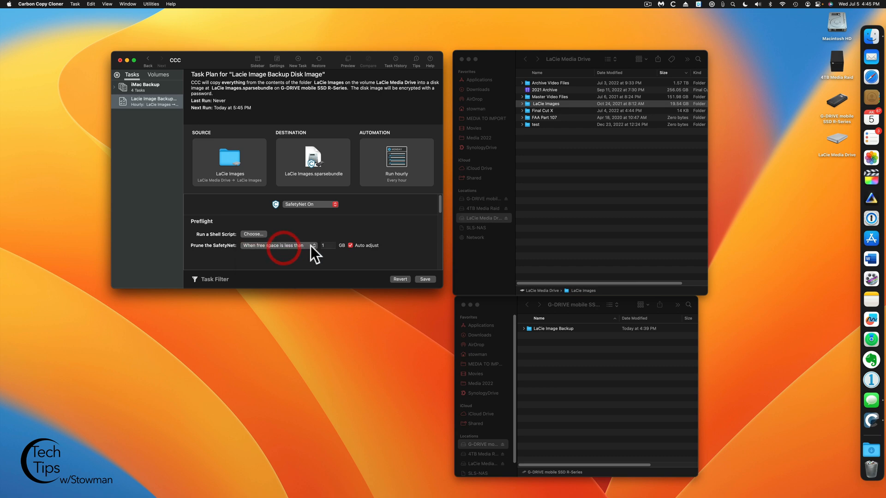
pyautogui.click(328, 246)
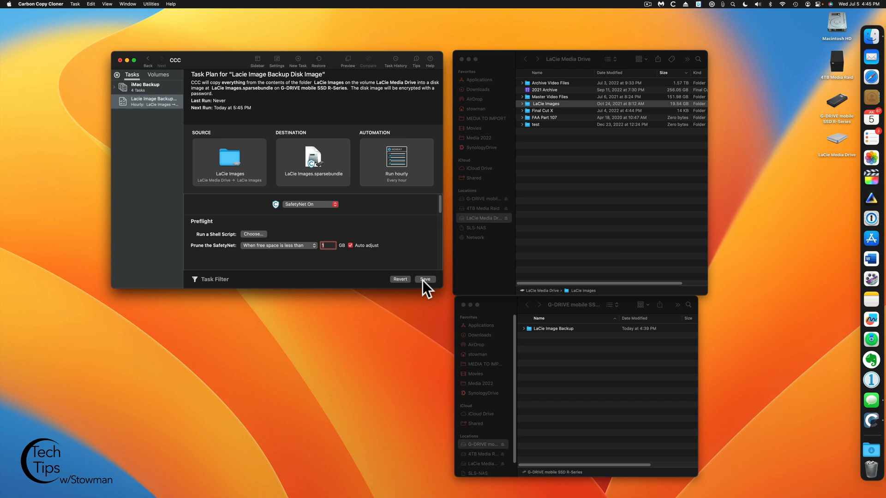
# Save the task and run it, creating LaCie Images.sparsebundle on the G-DRIVE.
pyautogui.click(425, 279)
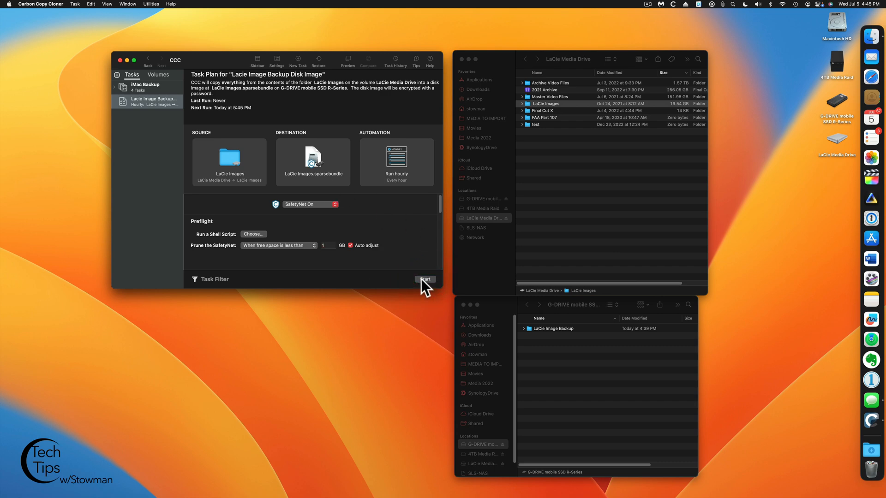
pyautogui.click(425, 279)
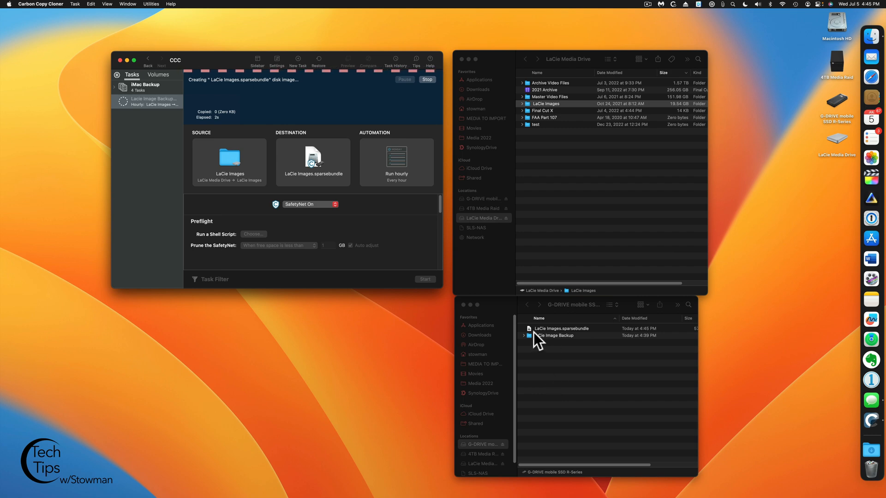
pyautogui.moveTo(575, 339)
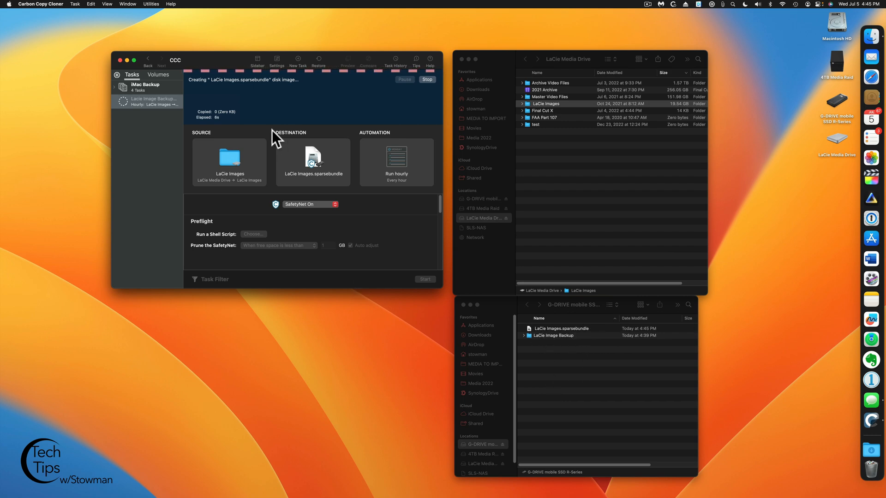
pyautogui.moveTo(245, 127)
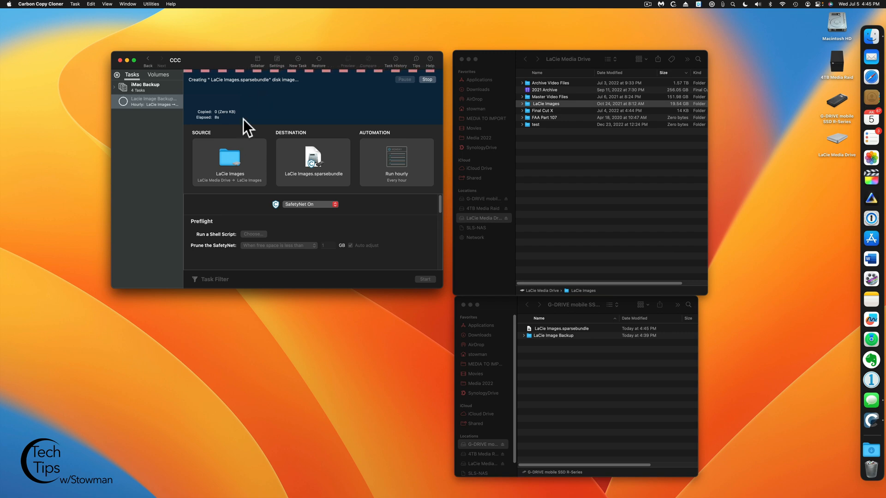
pyautogui.moveTo(508, 387)
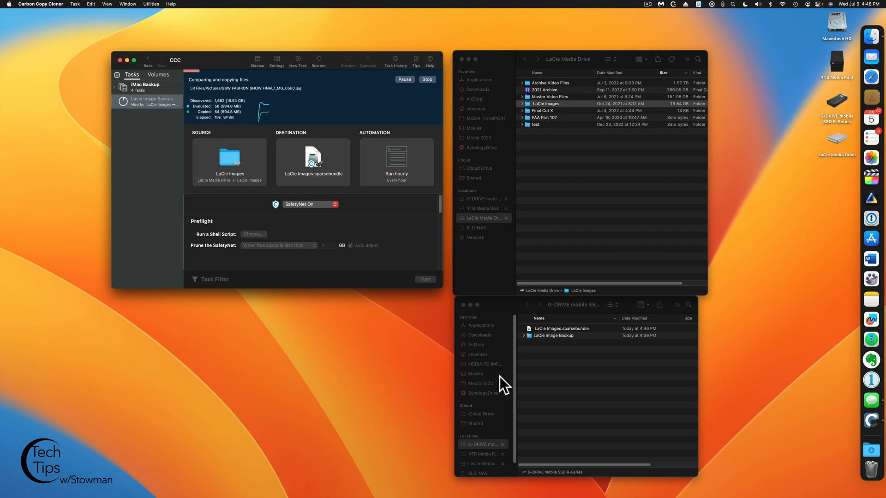
pyautogui.moveTo(400, 331)
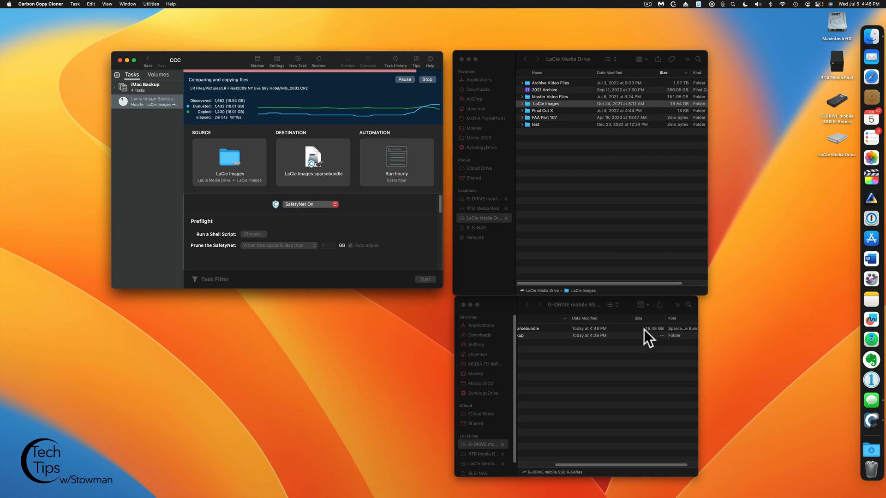
pyautogui.moveTo(630, 360)
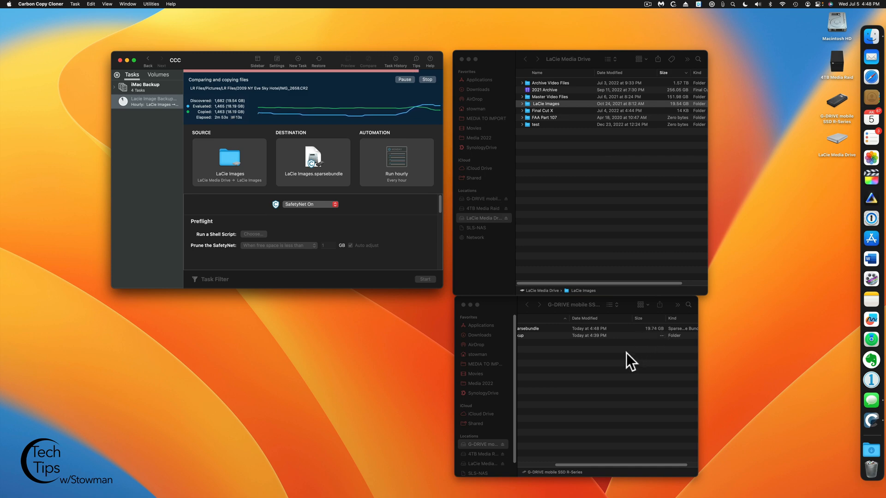
pyautogui.moveTo(646, 342)
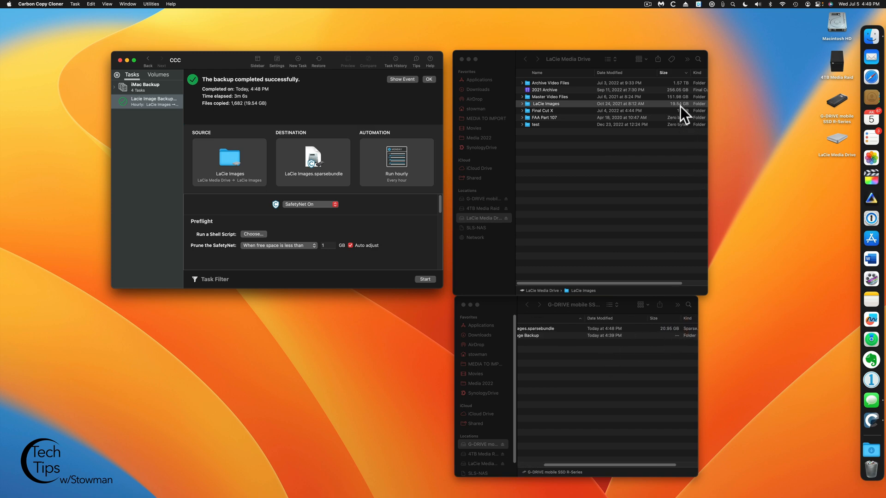
pyautogui.moveTo(666, 344)
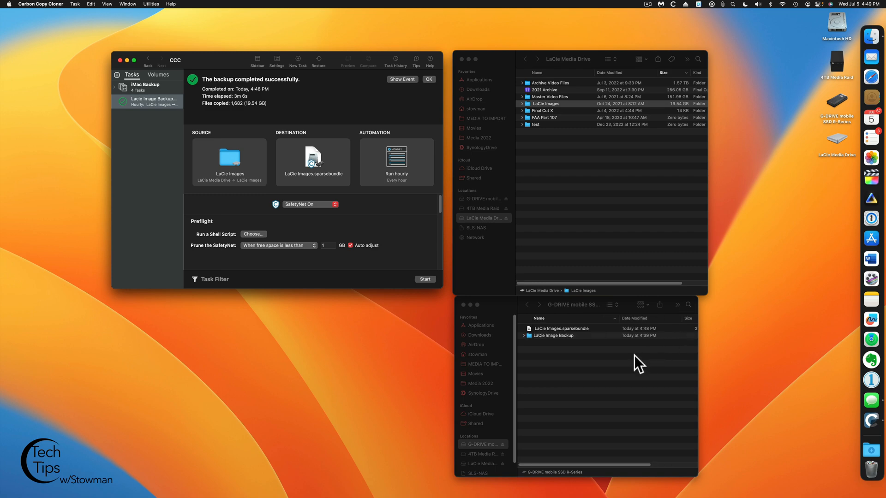
pyautogui.moveTo(422, 240)
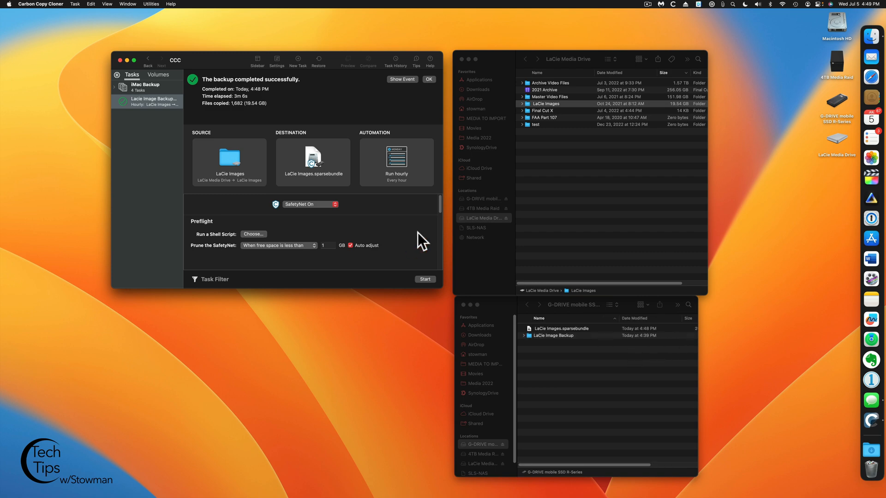
pyautogui.moveTo(496, 210)
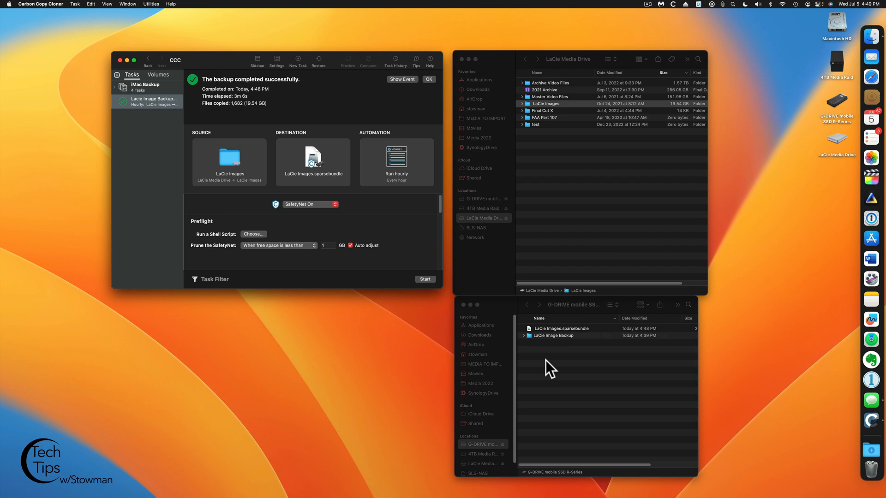
pyautogui.moveTo(577, 340)
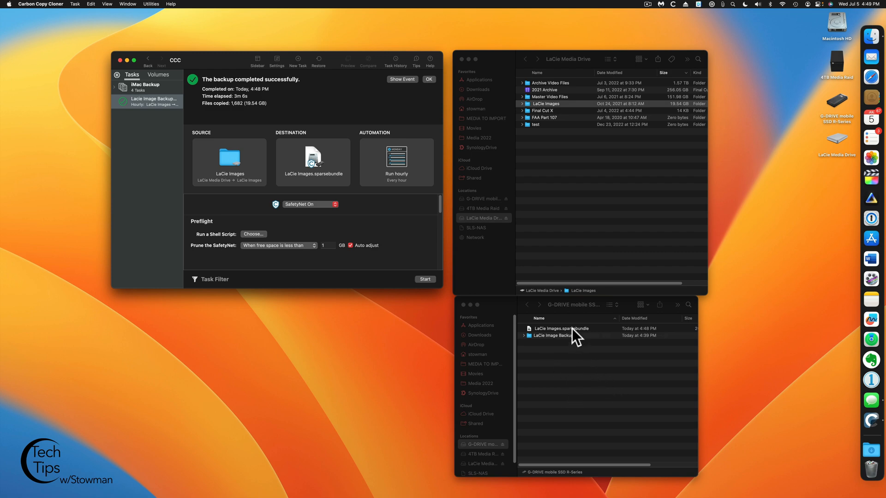
# Open LaCie Images.sparsebundle after the backup of 1,682 files (19.54 GB) completes.
pyautogui.doubleClick(561, 328)
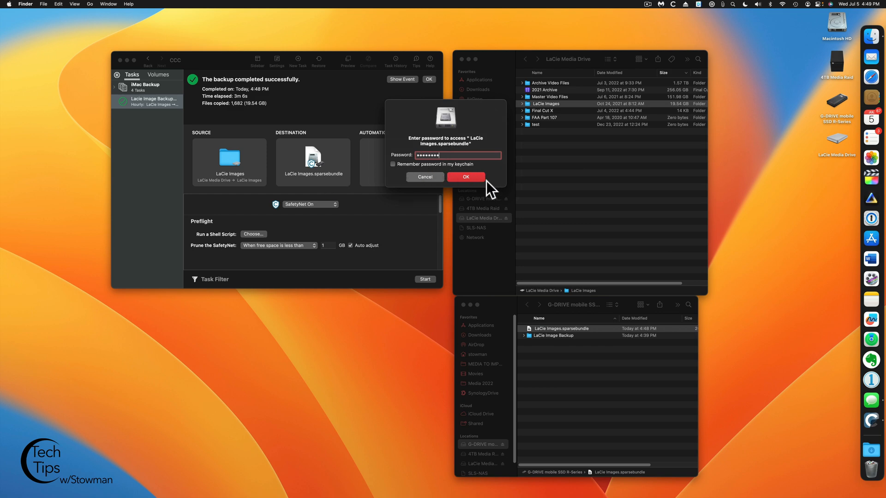
# Unlock the sparsebundle with its password and open the mounted LaCie Images volume.
pyautogui.click(466, 176)
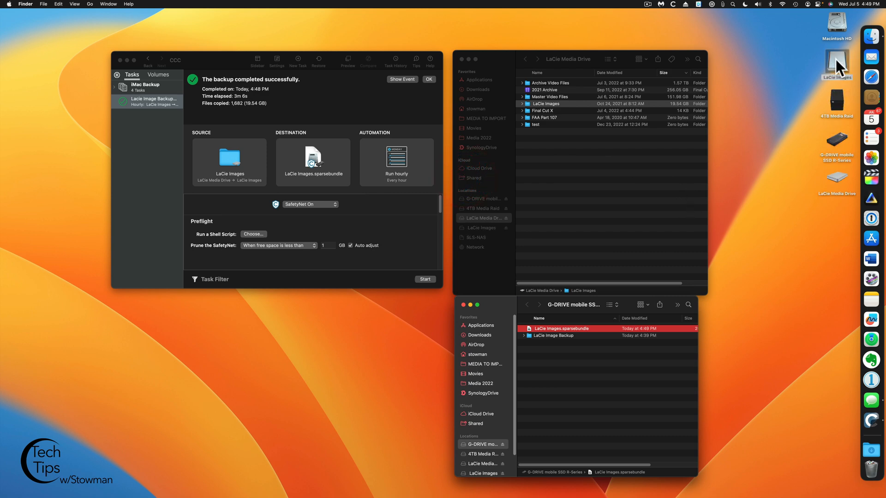
pyautogui.doubleClick(559, 329)
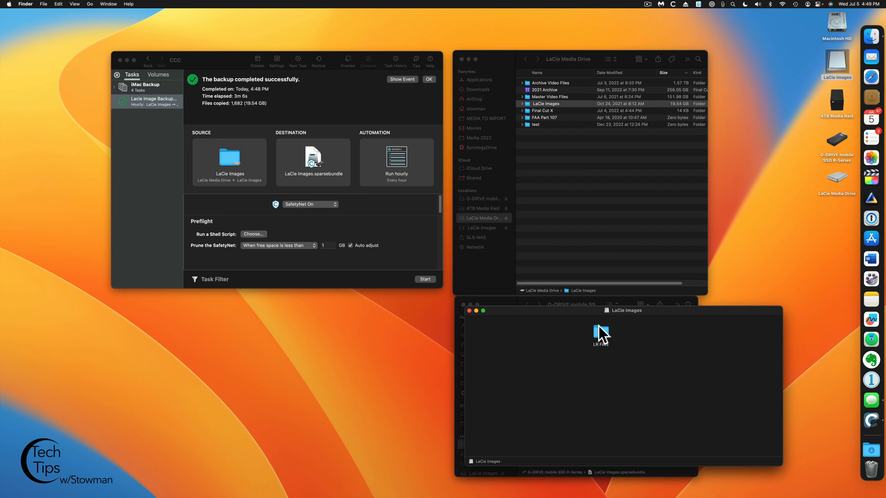
pyautogui.doubleClick(600, 332)
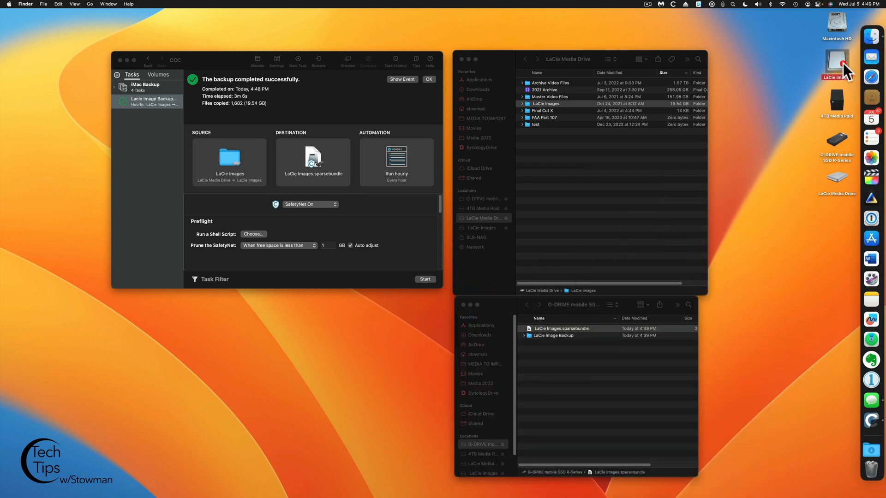
# Eject the LaCie Images volume and cancel the reappearing password prompt.
pyautogui.rightClick(835, 65)
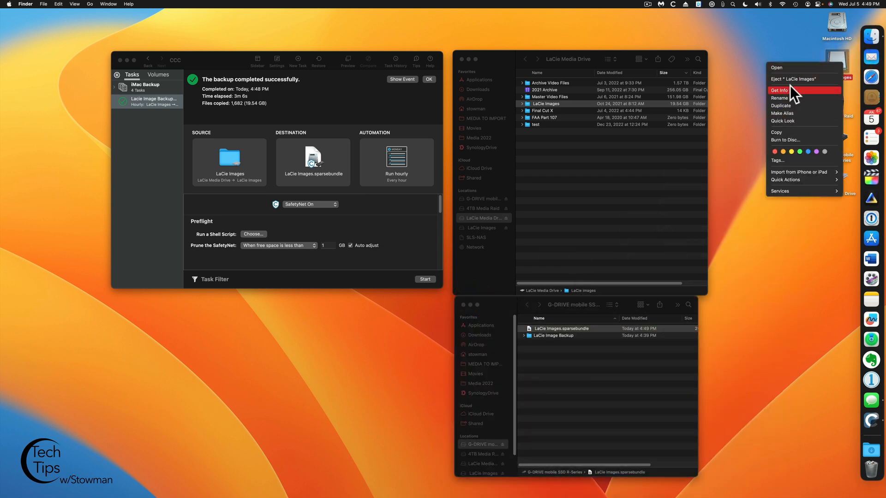
pyautogui.moveTo(787, 122)
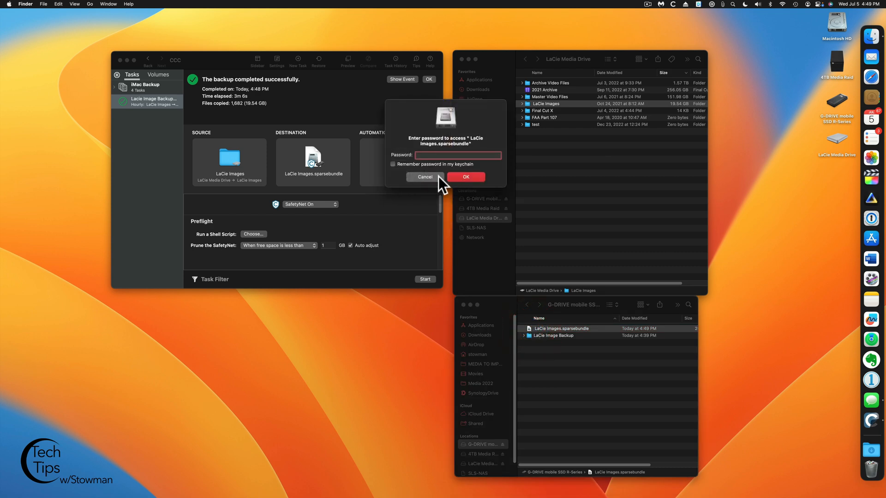
pyautogui.click(424, 177)
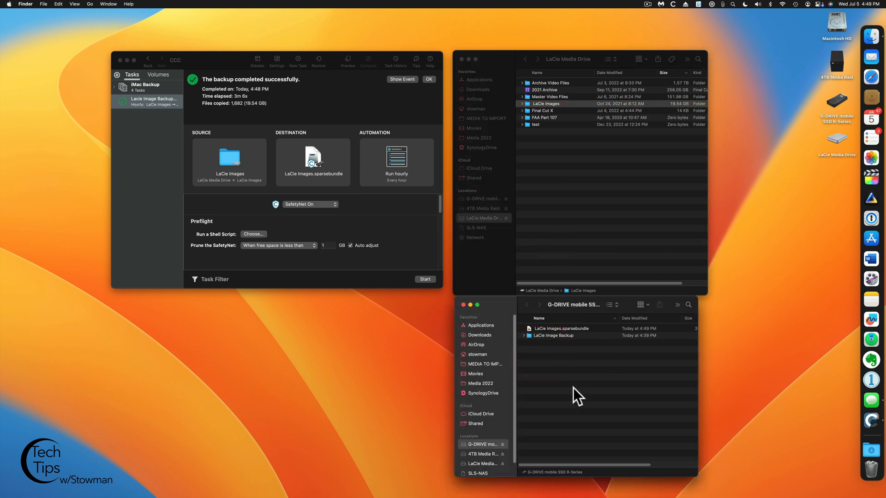
pyautogui.moveTo(524, 305)
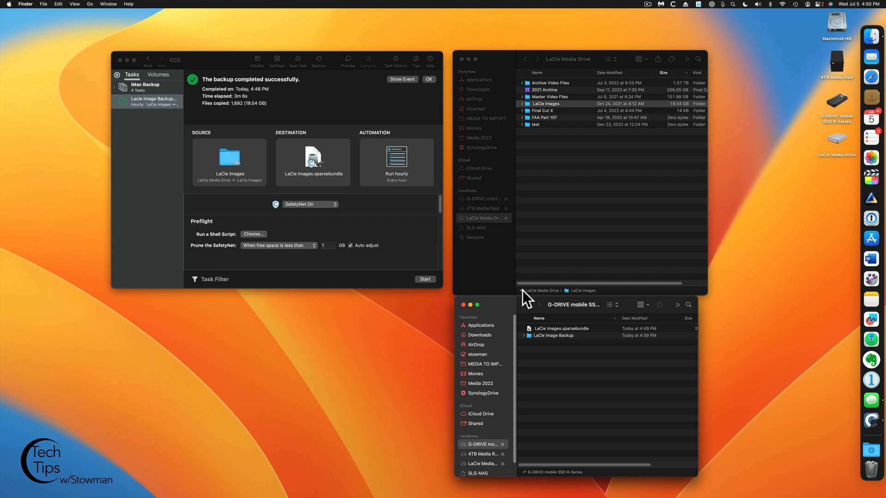
pyautogui.moveTo(408, 230)
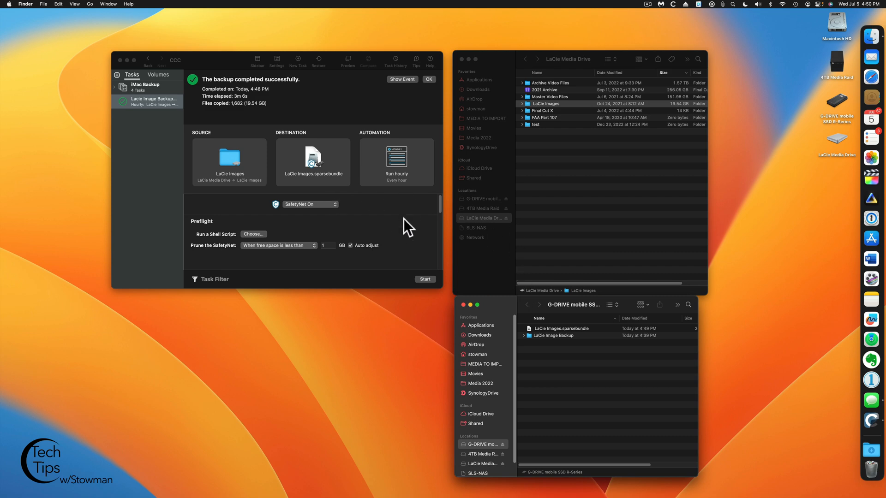
pyautogui.moveTo(535, 273)
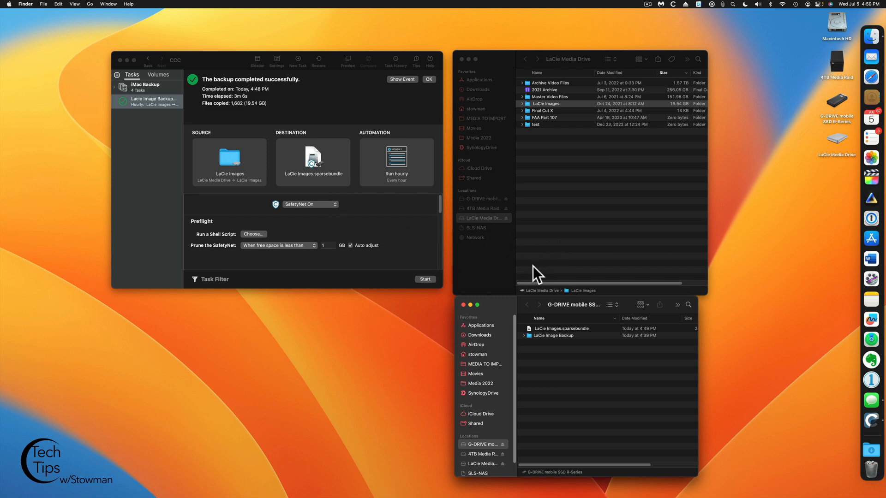
pyautogui.moveTo(499, 262)
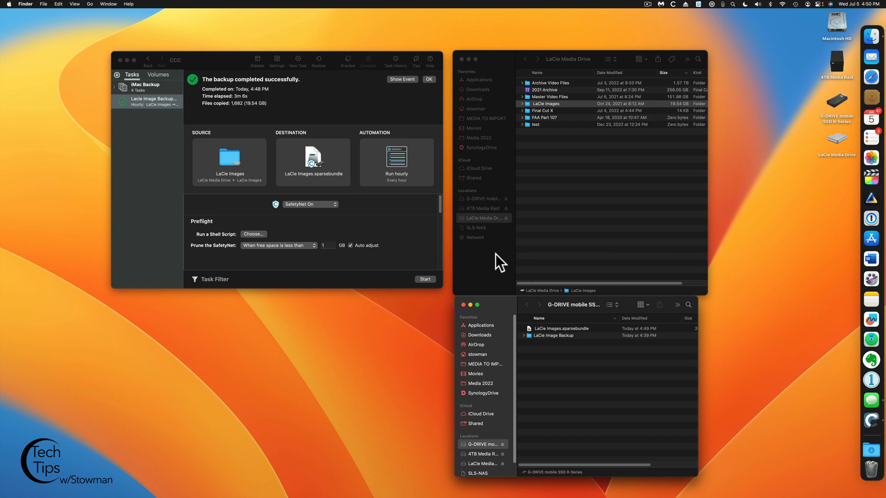
pyautogui.moveTo(505, 279)
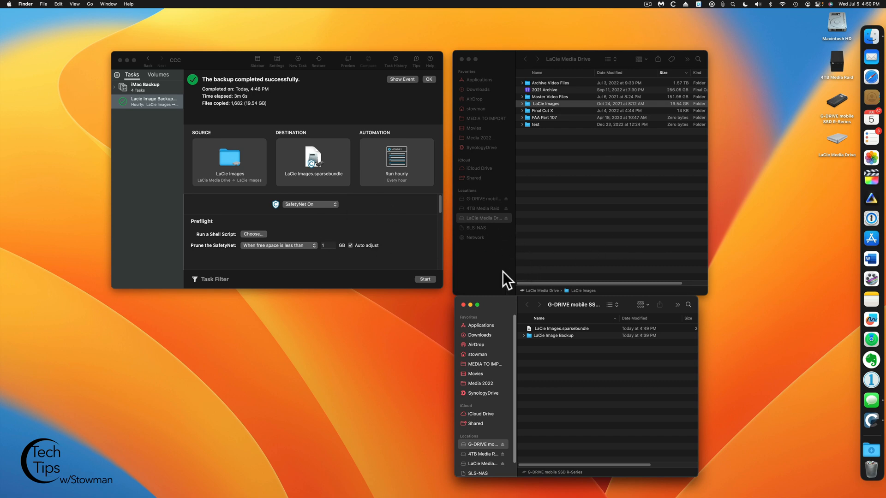
pyautogui.moveTo(526, 289)
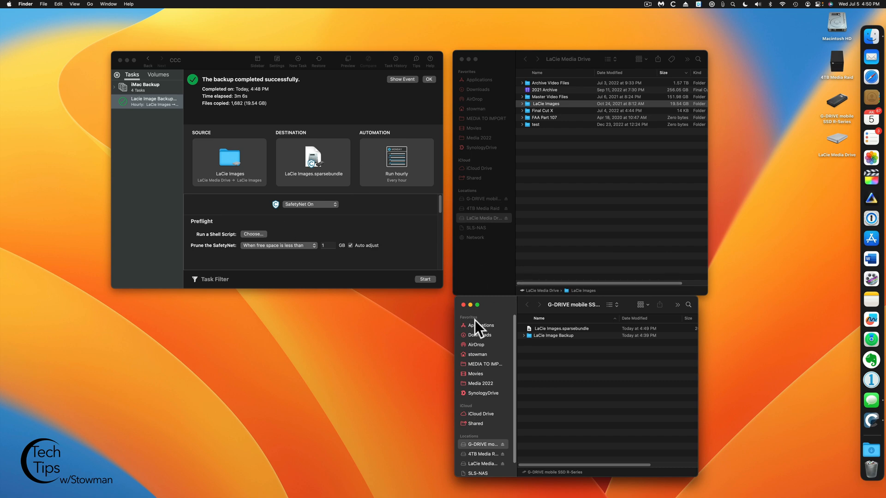
pyautogui.moveTo(426, 302)
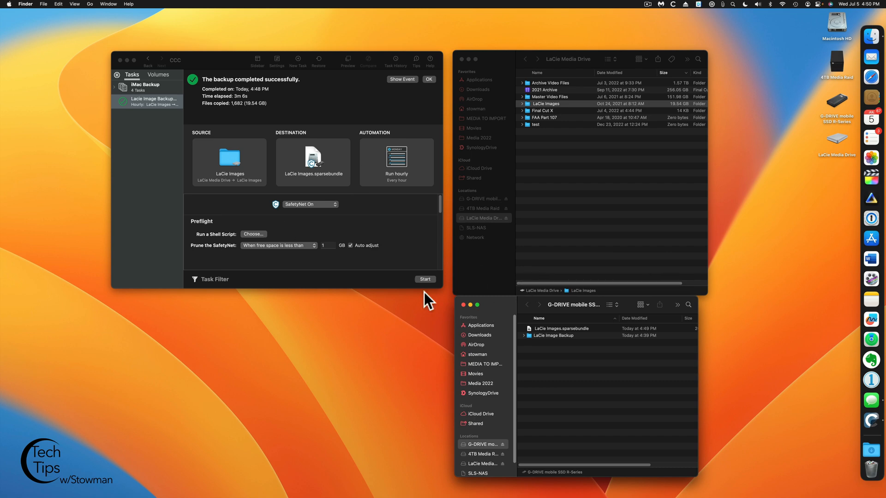
pyautogui.moveTo(396, 238)
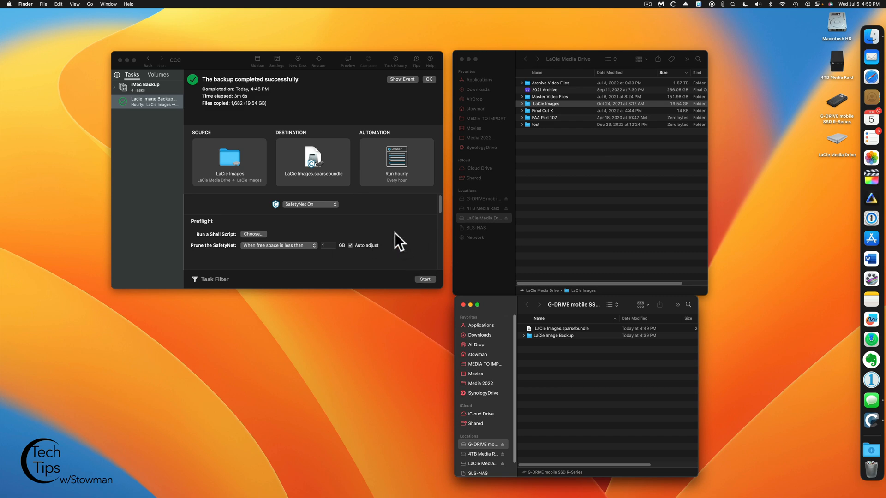
pyautogui.moveTo(405, 241)
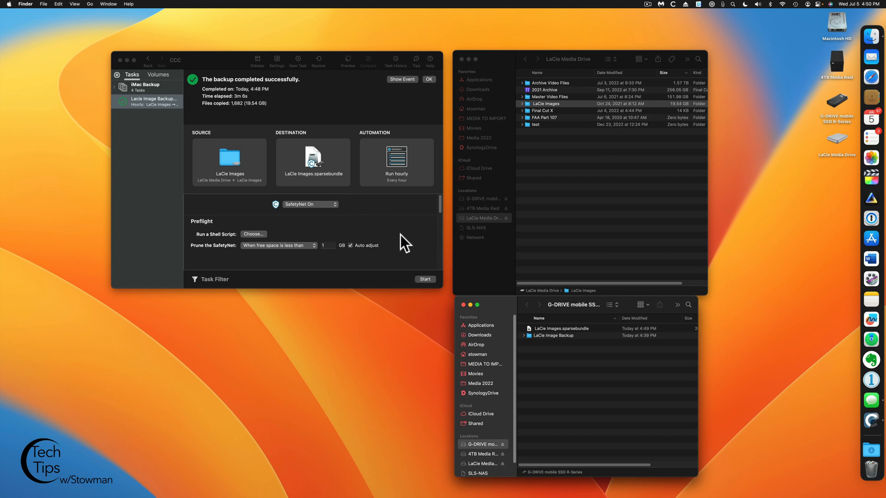